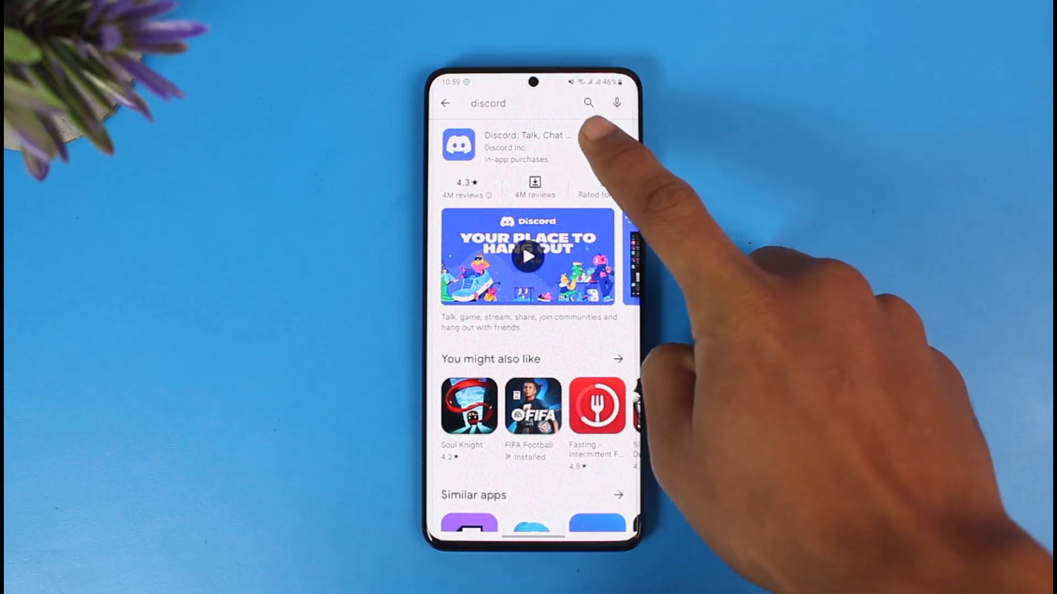
# Step: Attach the 01:17 piano video to the Discord DM and send it, triggering the 8MB warning
pyautogui.click(525, 141)
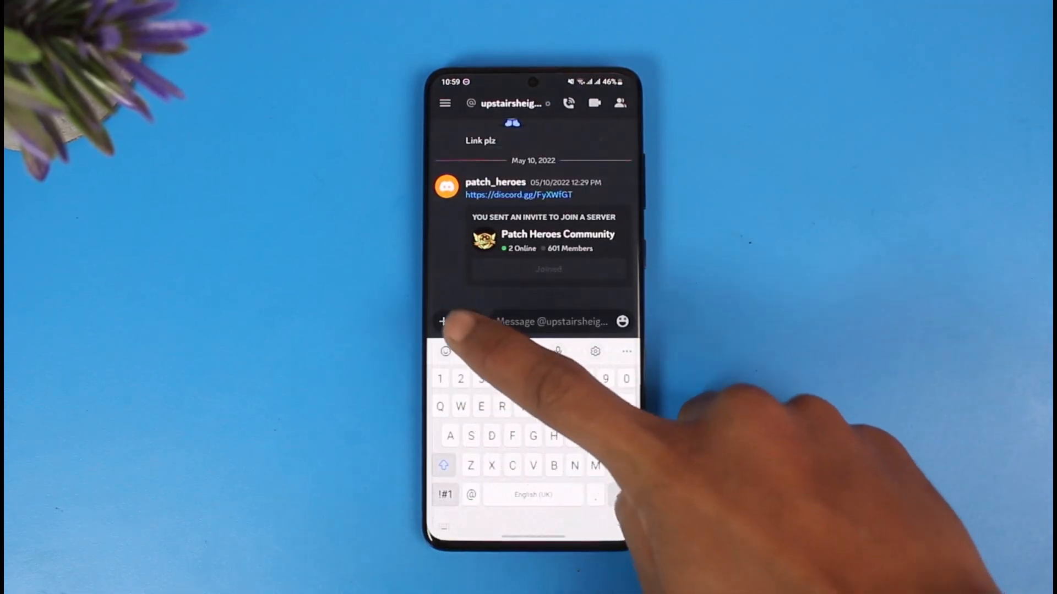
pyautogui.click(443, 321)
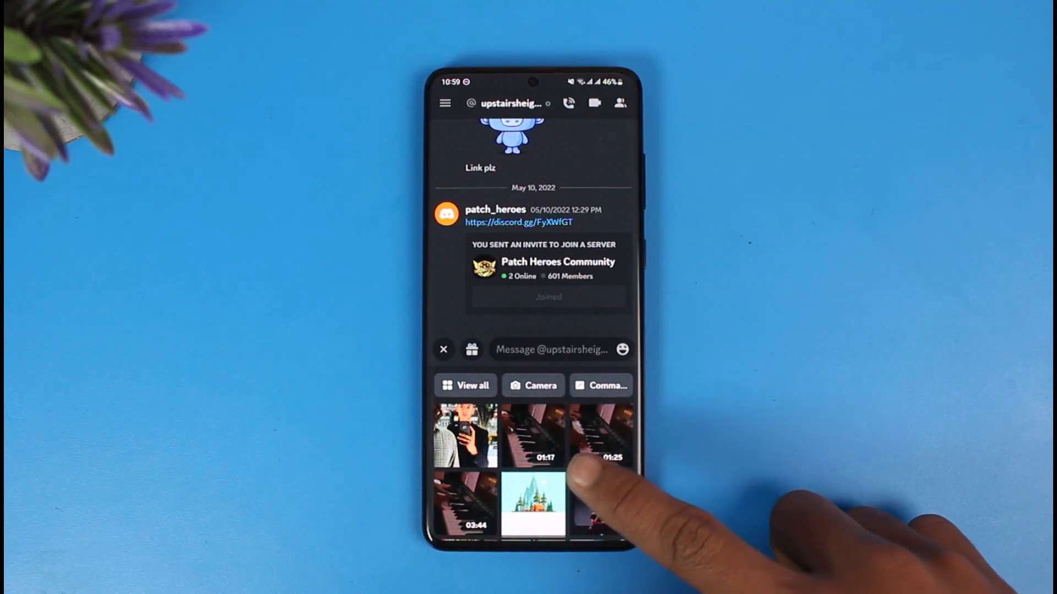
pyautogui.click(534, 436)
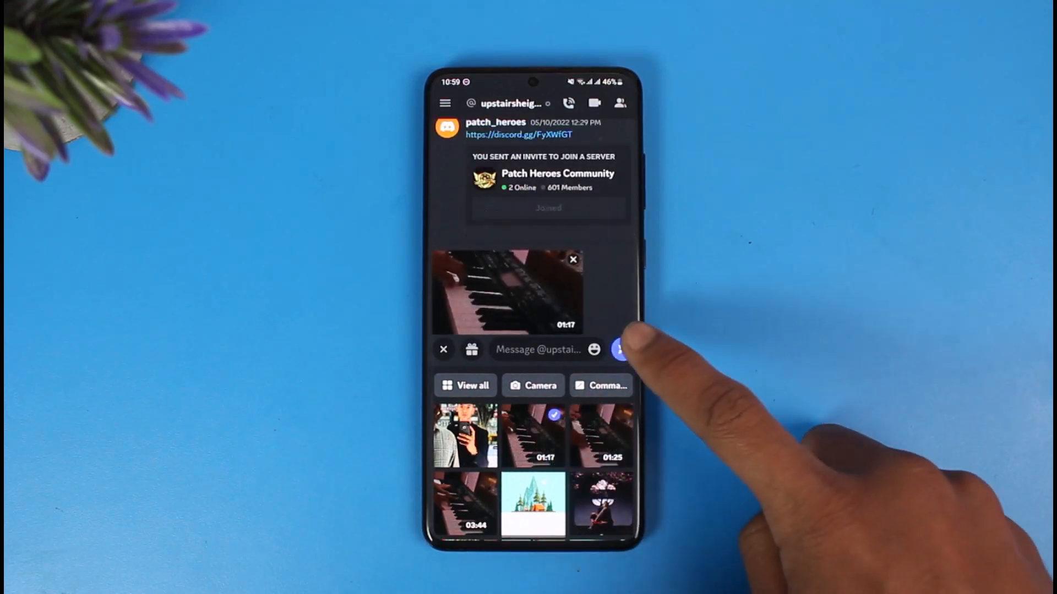
pyautogui.click(620, 348)
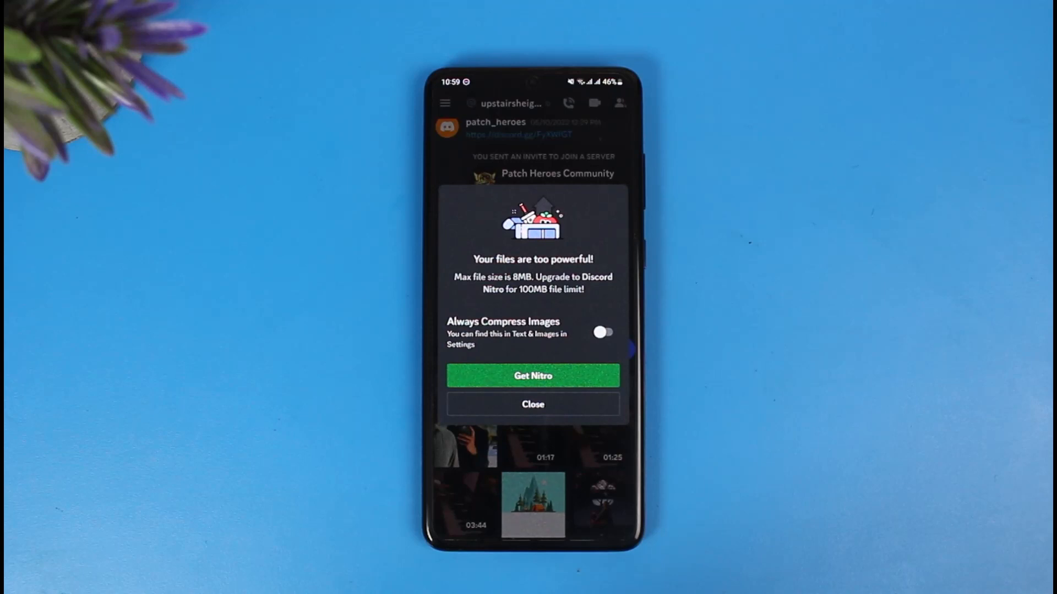
# Step: Dismiss Discord's 8MB file-size warning popup
pyautogui.click(532, 405)
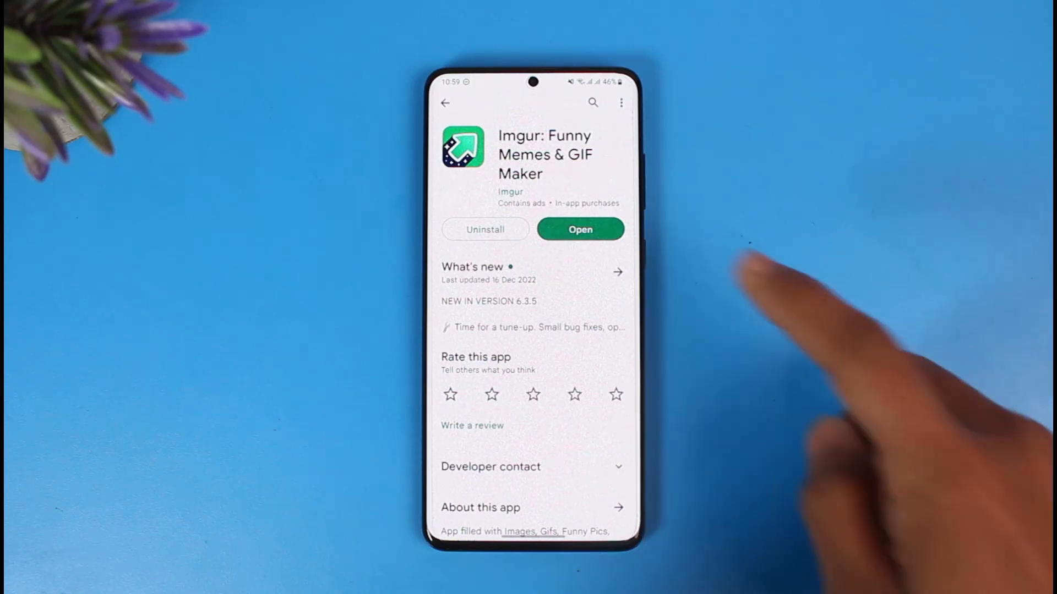
# Step: Upload the piano video to Imgur as a hidden post and browse while it uploads
pyautogui.click(580, 229)
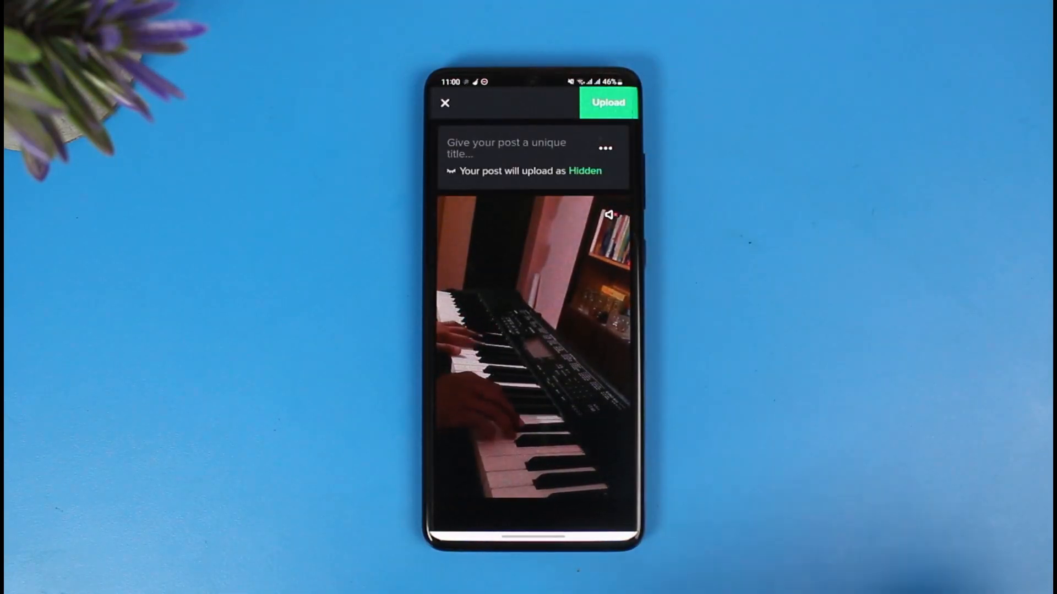
pyautogui.click(607, 102)
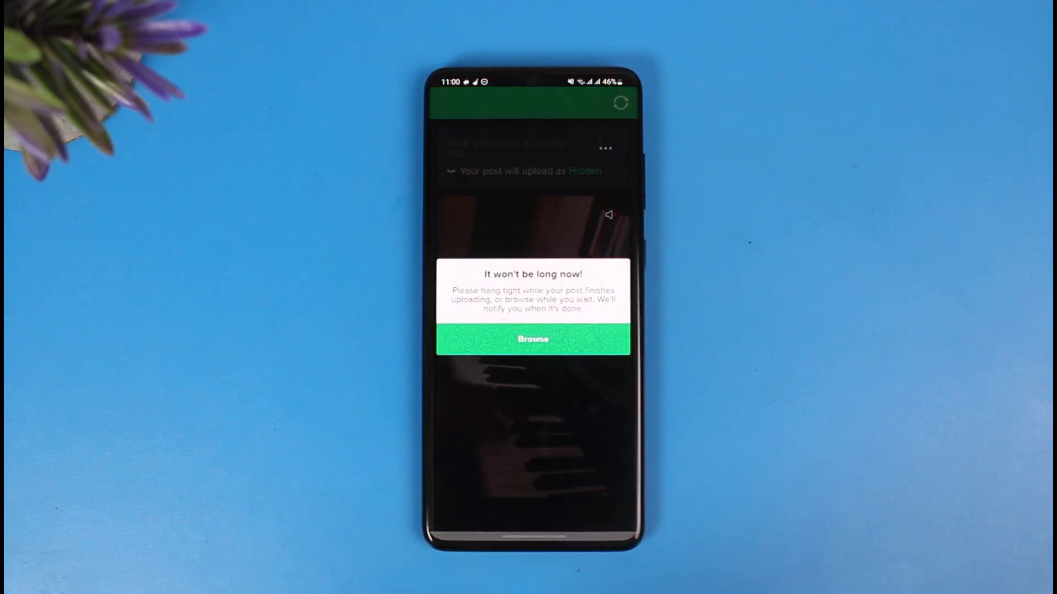
pyautogui.click(532, 339)
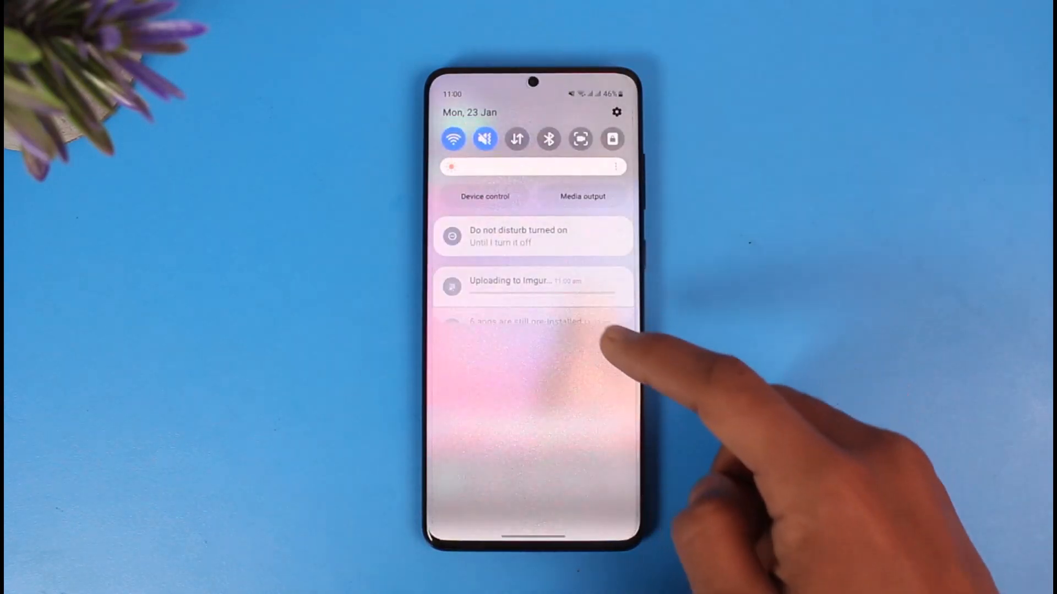
# Step: Open the finished upload, retry the erroring video, close it and go to profile posts
pyautogui.click(532, 281)
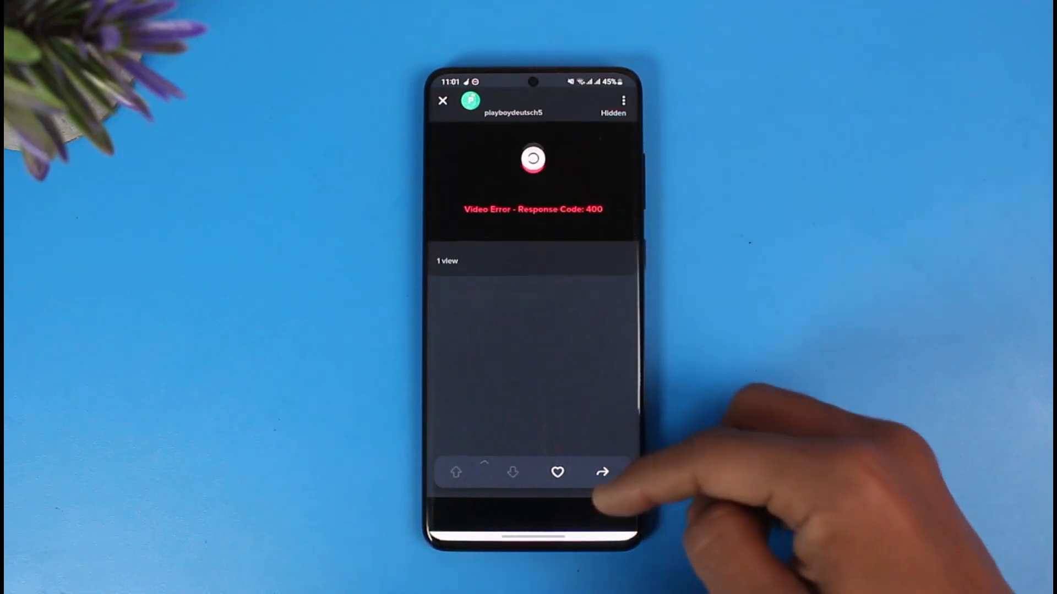
pyautogui.click(532, 160)
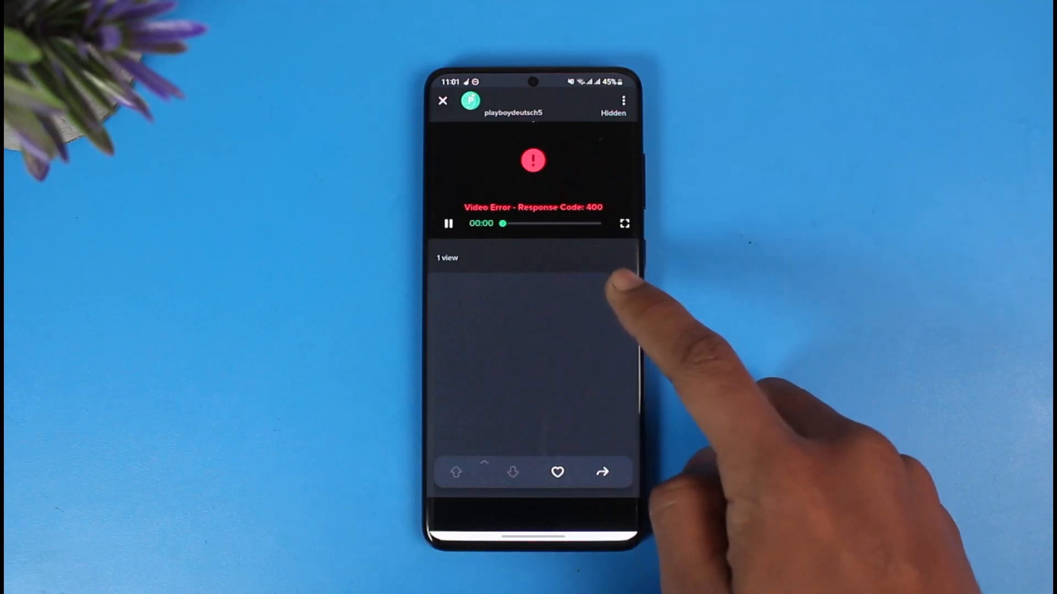
pyautogui.click(443, 101)
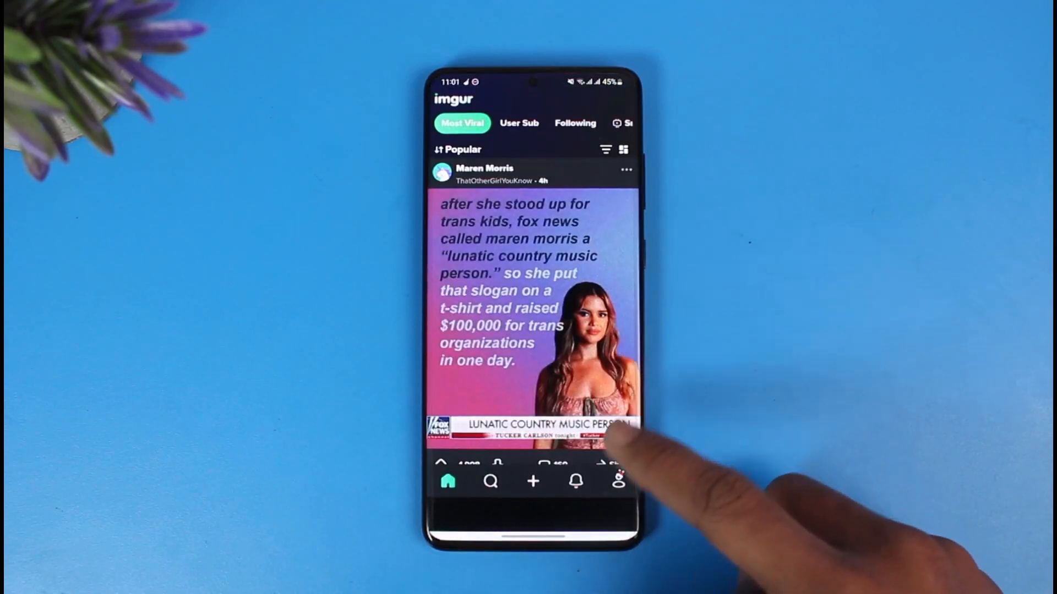
pyautogui.click(617, 480)
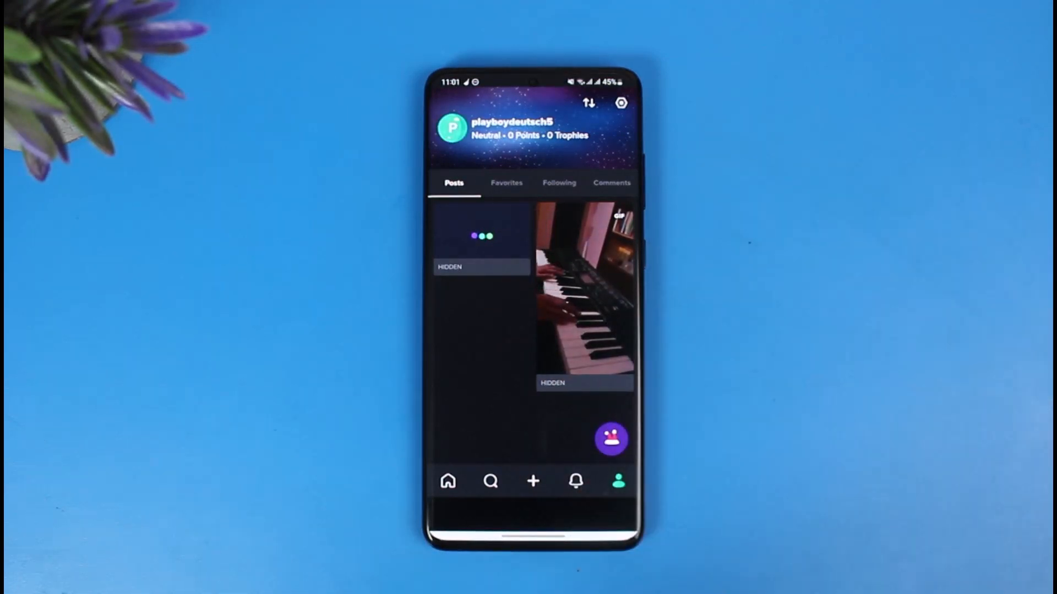
# Step: Open the hidden piano post and copy its Imgur URL from the share sheet
pyautogui.click(584, 291)
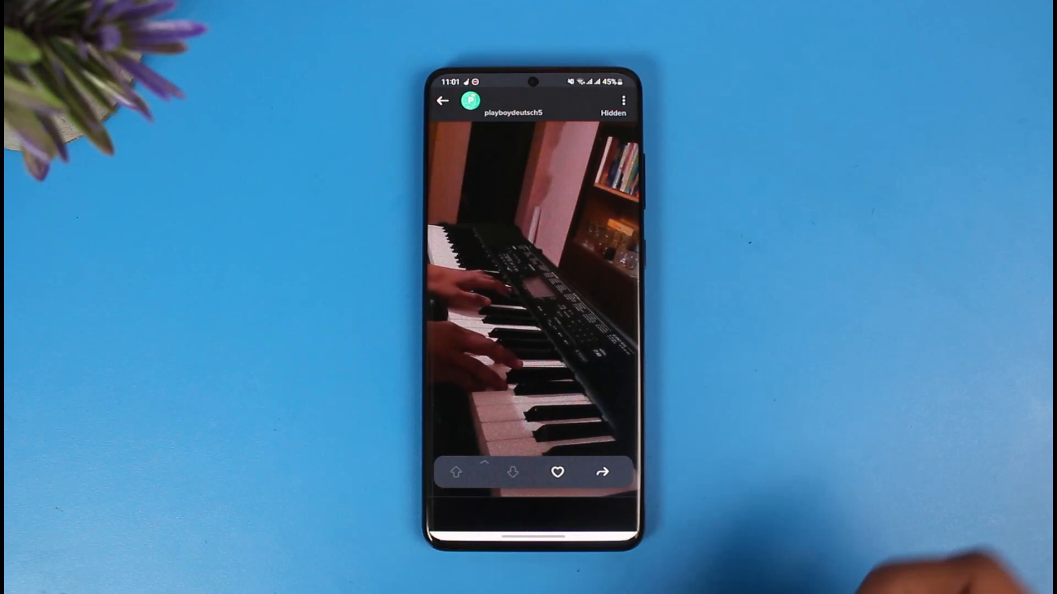
pyautogui.click(601, 472)
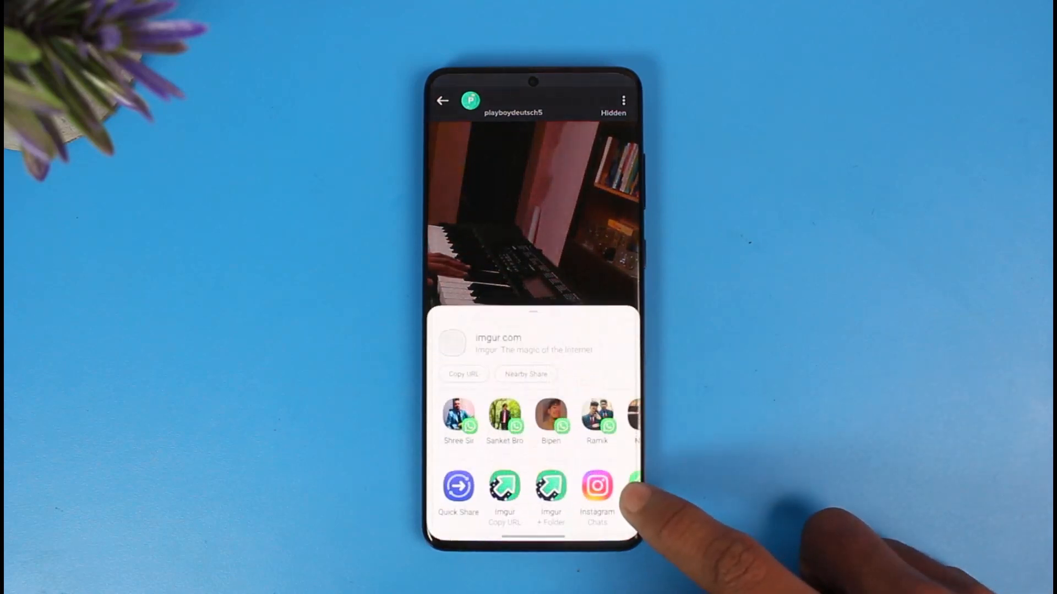
pyautogui.click(504, 485)
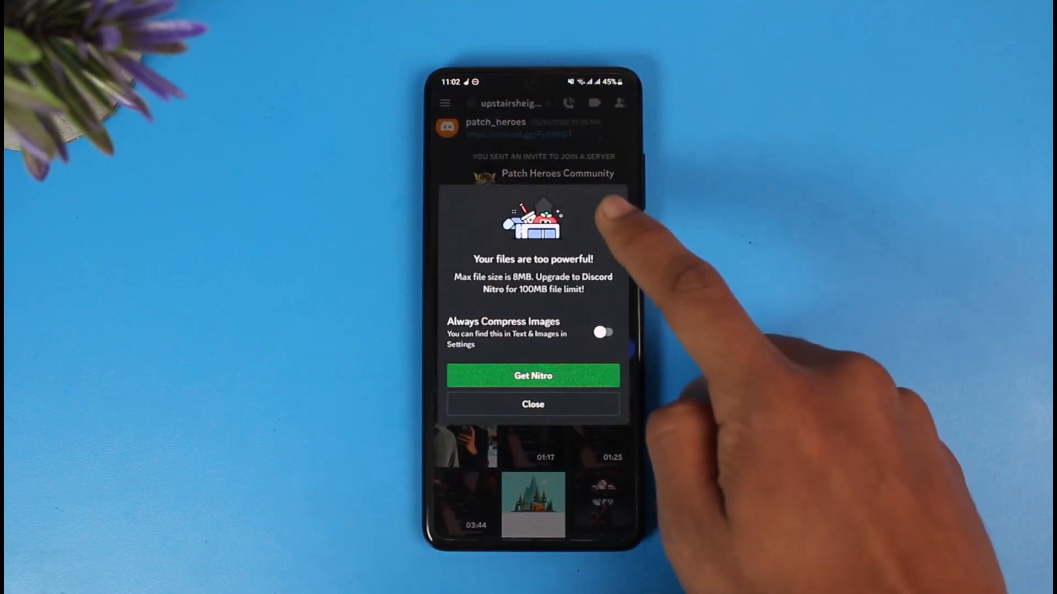
# Step: Dismiss the warning, discard the oversized attachment and send the Imgur link in the DM
pyautogui.click(533, 403)
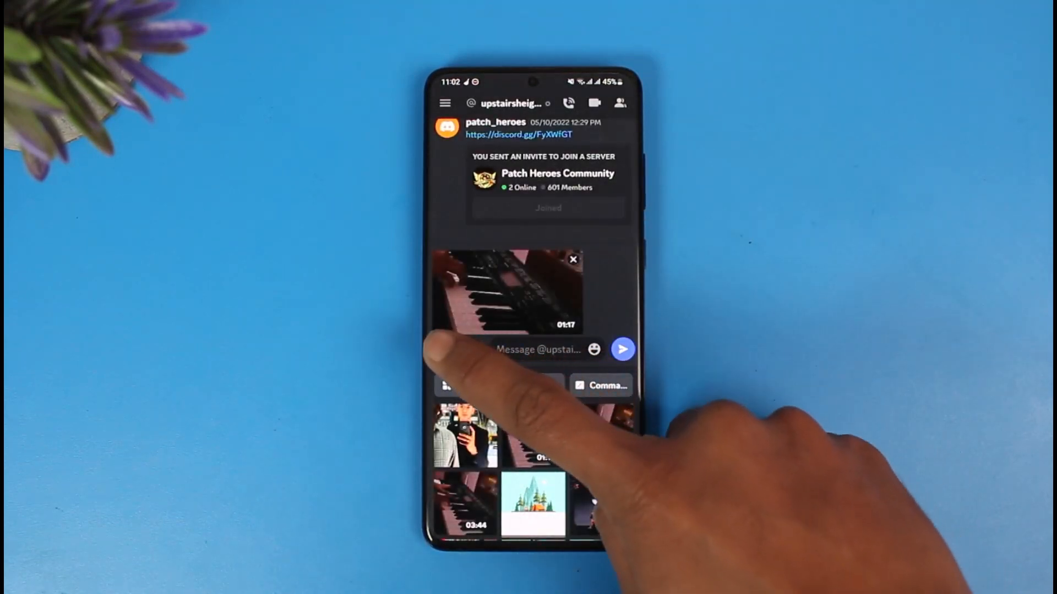
pyautogui.click(539, 349)
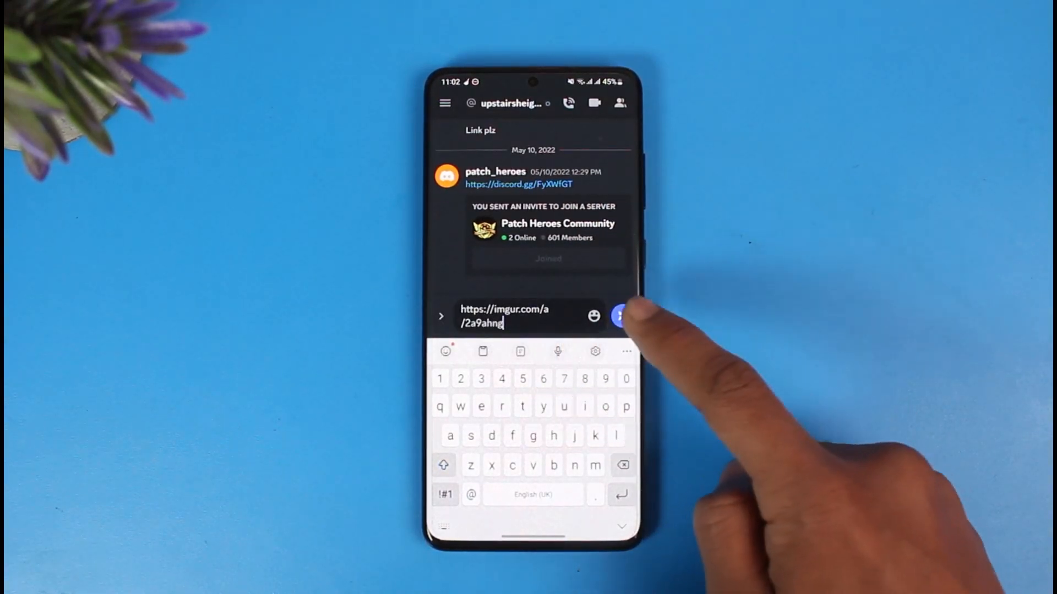
pyautogui.click(617, 315)
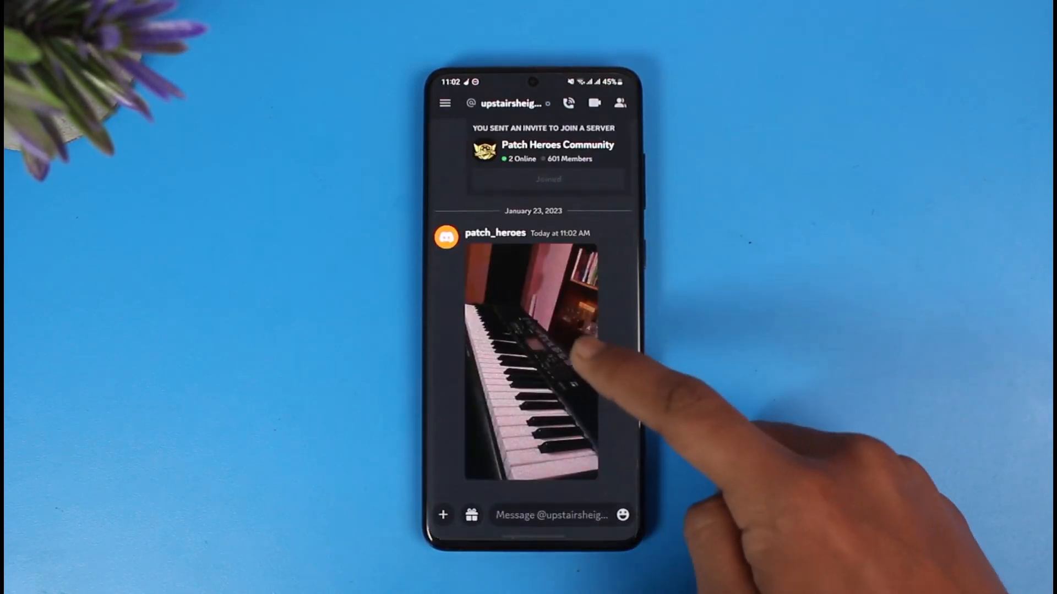
pyautogui.click(532, 364)
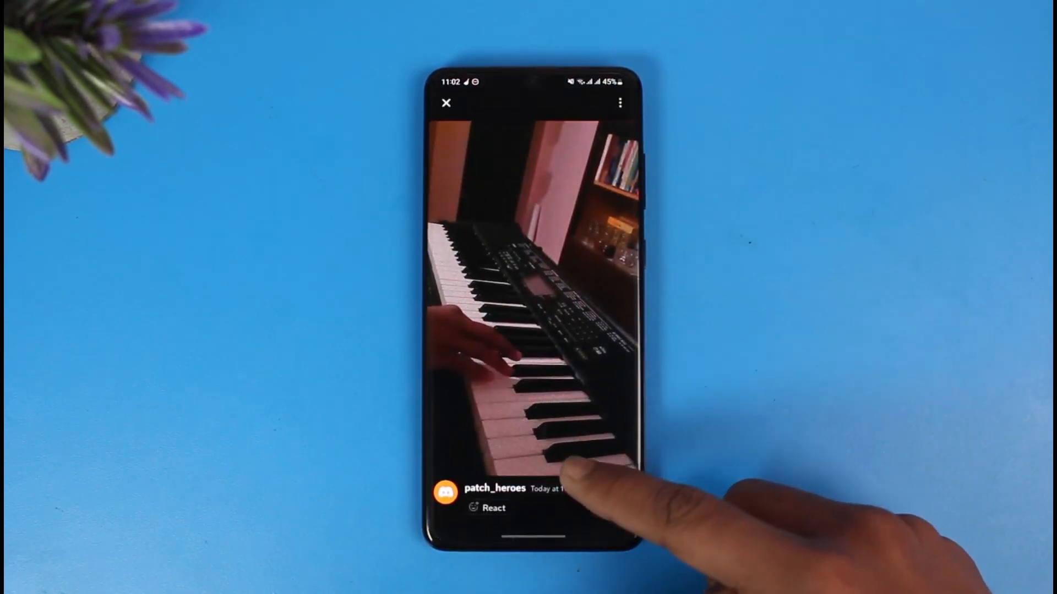
pyautogui.click(445, 102)
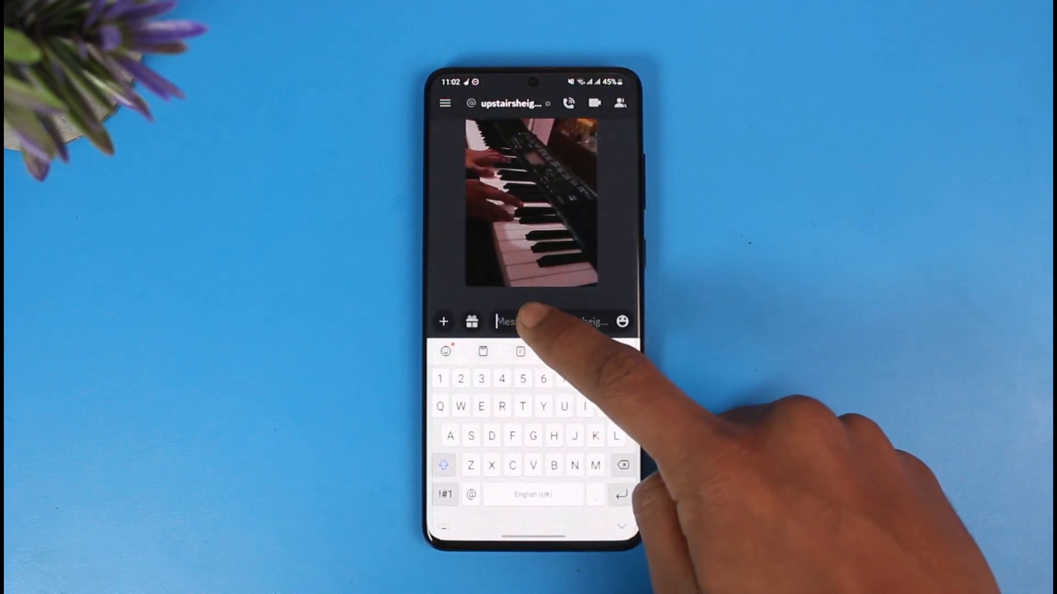
pyautogui.write('https://imgur.com/a/2a9ahng')
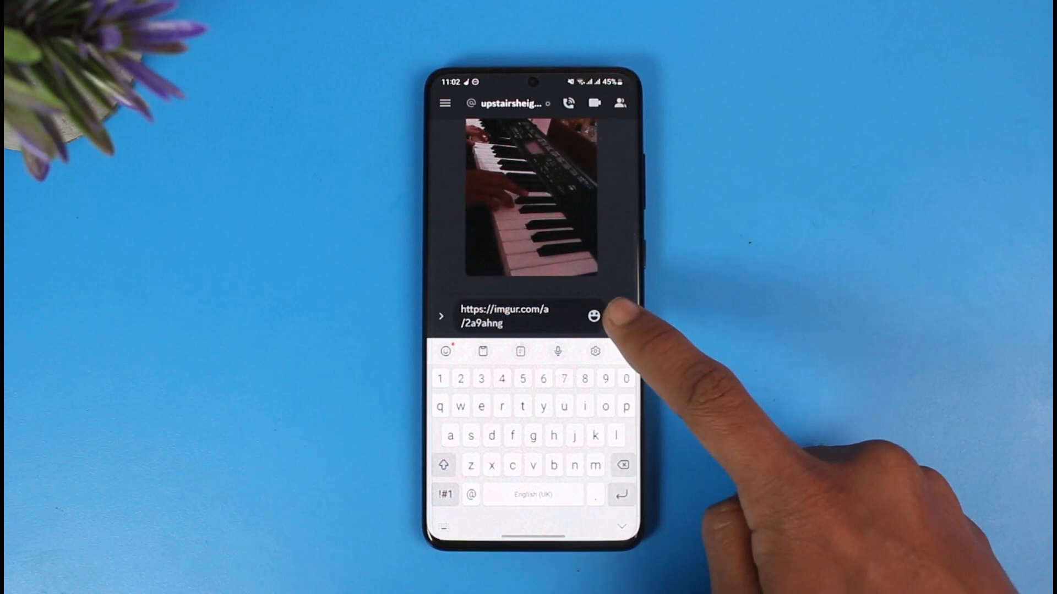